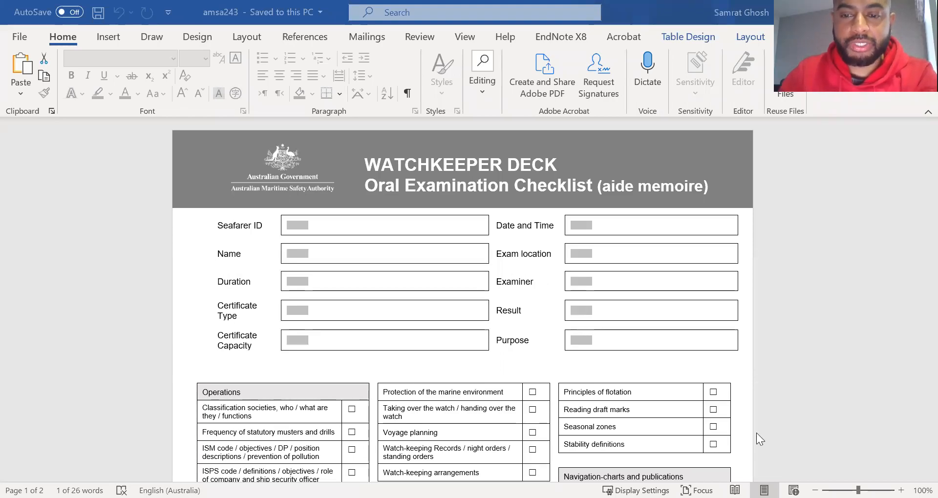
mouse_move(722, 408)
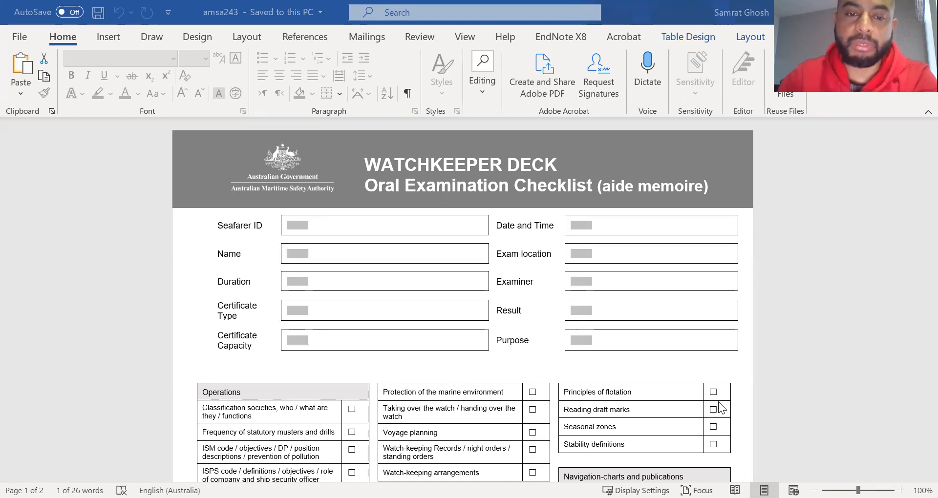
mouse_move(715, 364)
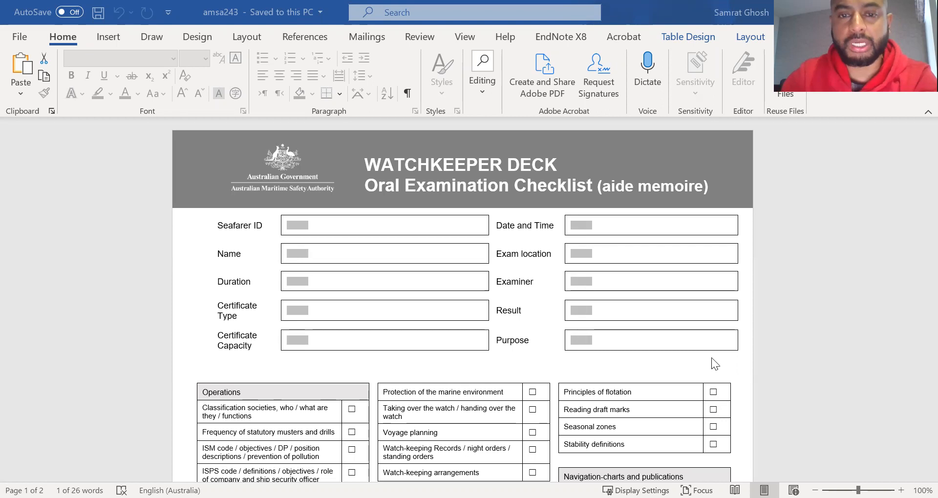
scroll("down", 3)
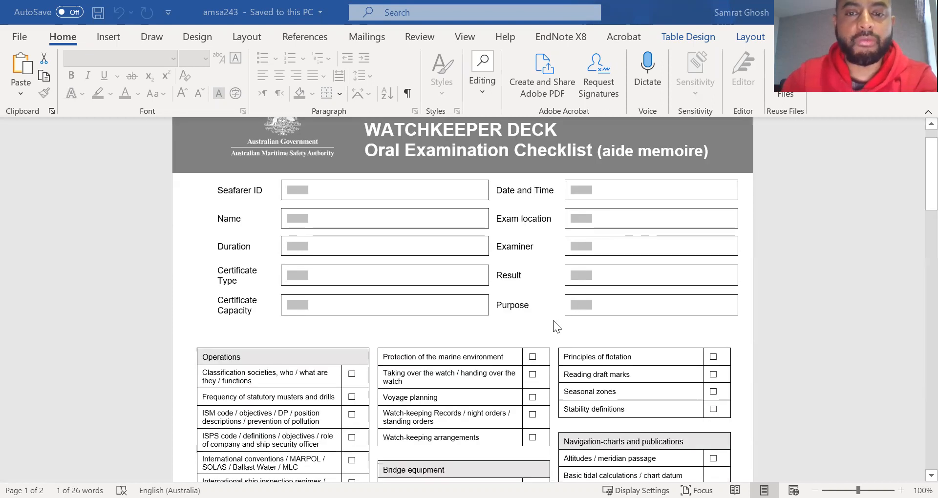
mouse_move(555, 312)
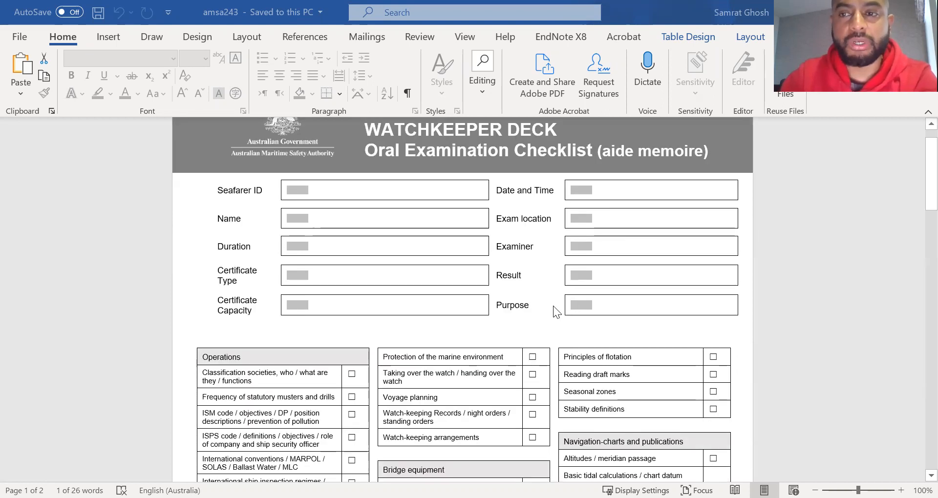
scroll("down", 3)
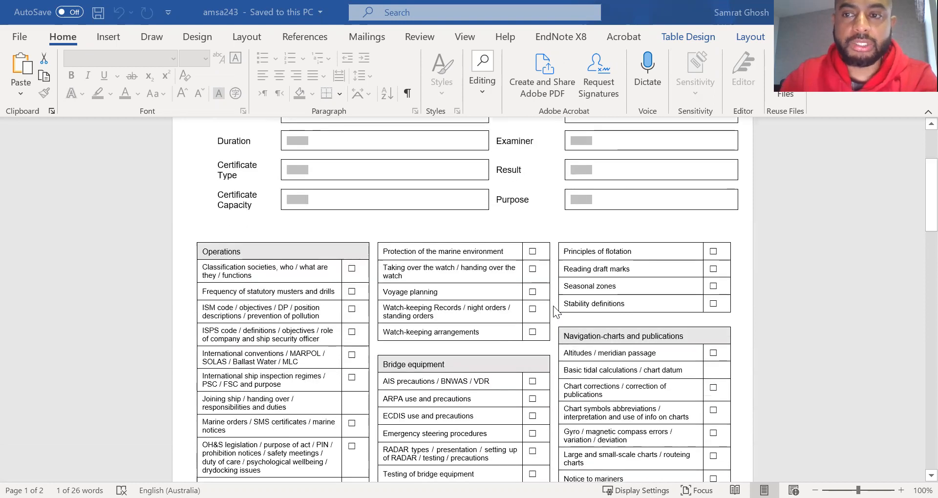
scroll("down", 3)
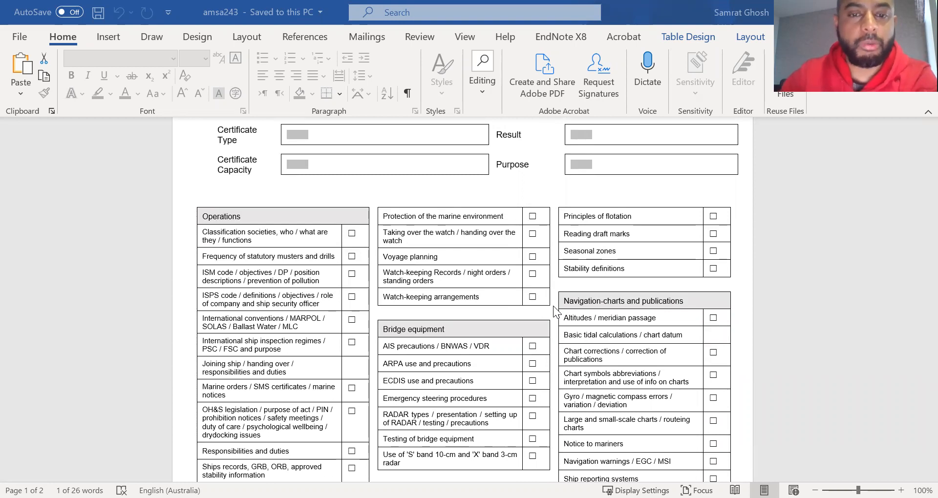
scroll("down", 3)
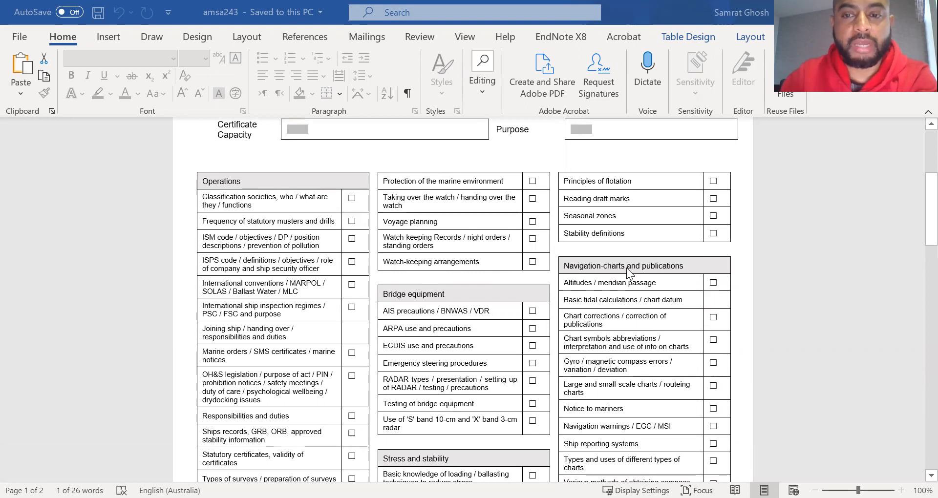
scroll("down", 3)
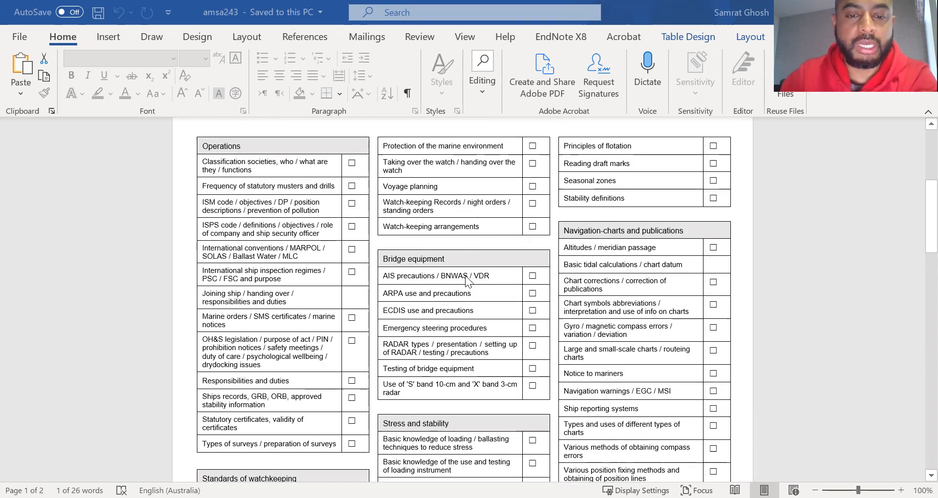
scroll("down", 3)
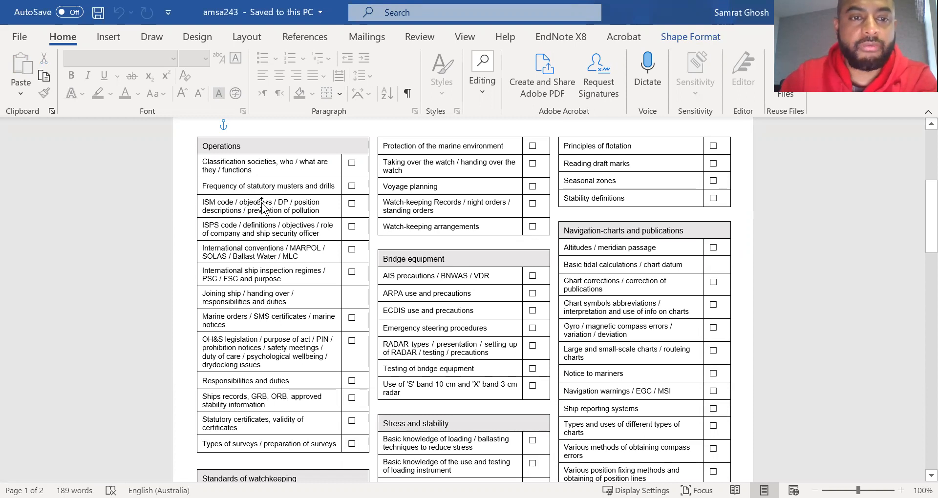
scroll("down", 3)
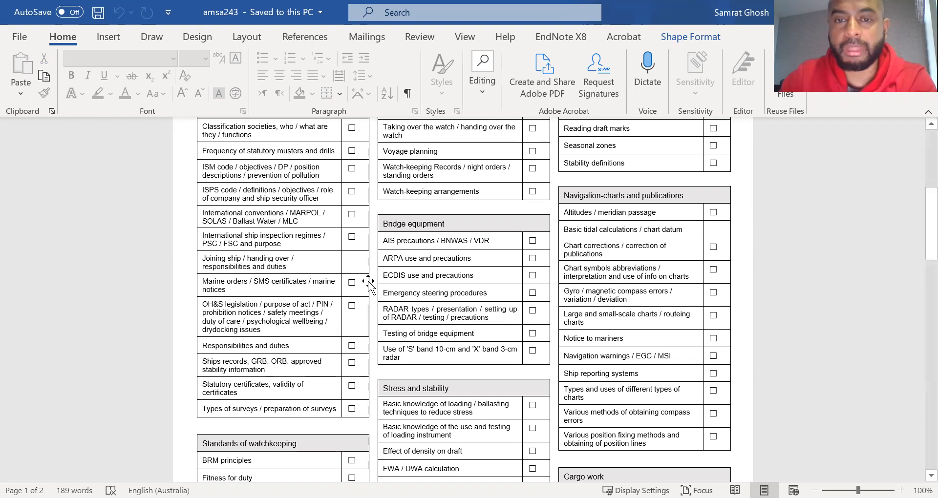
scroll("down", 3)
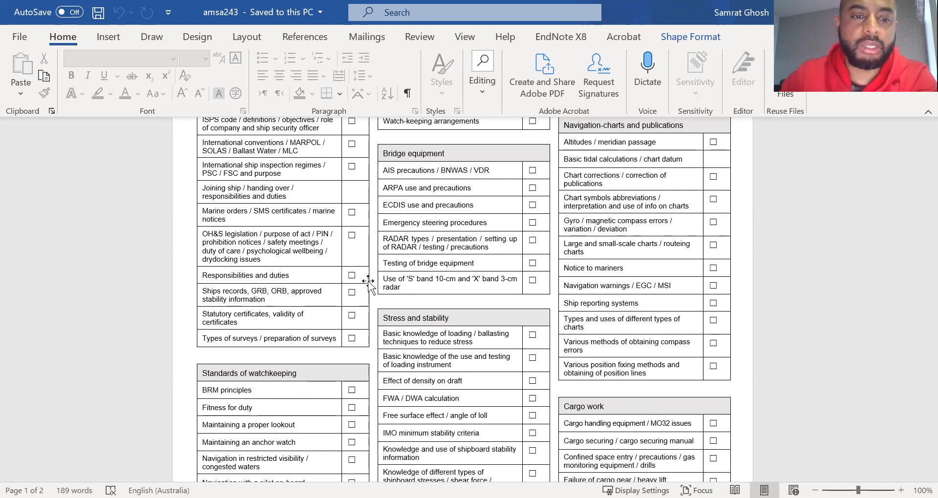
scroll("down", 3)
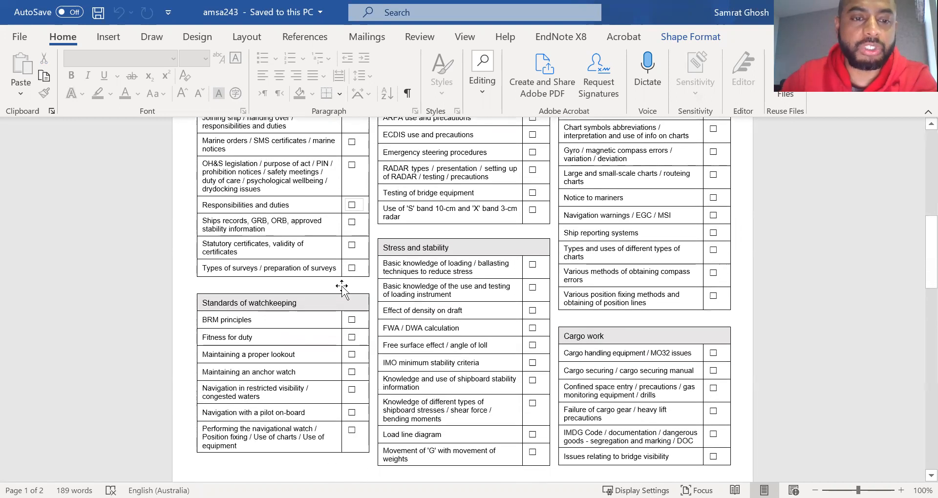
mouse_move(277, 340)
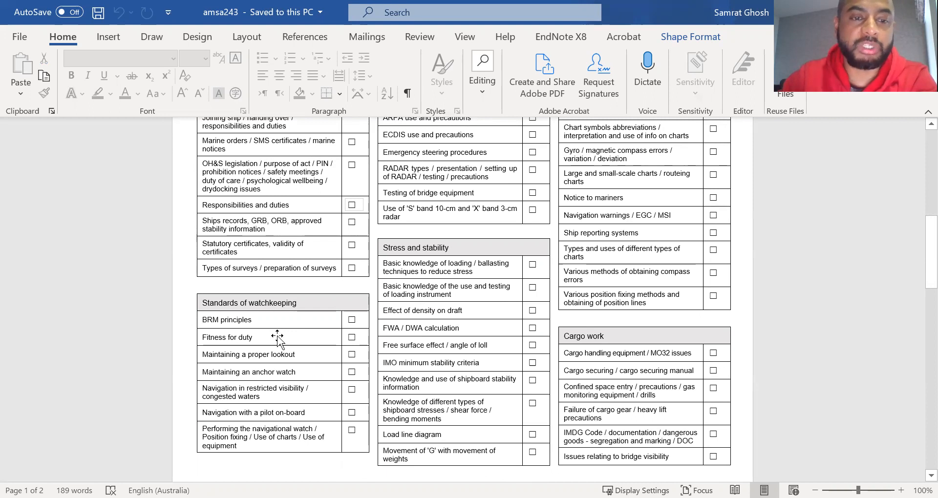
mouse_move(299, 377)
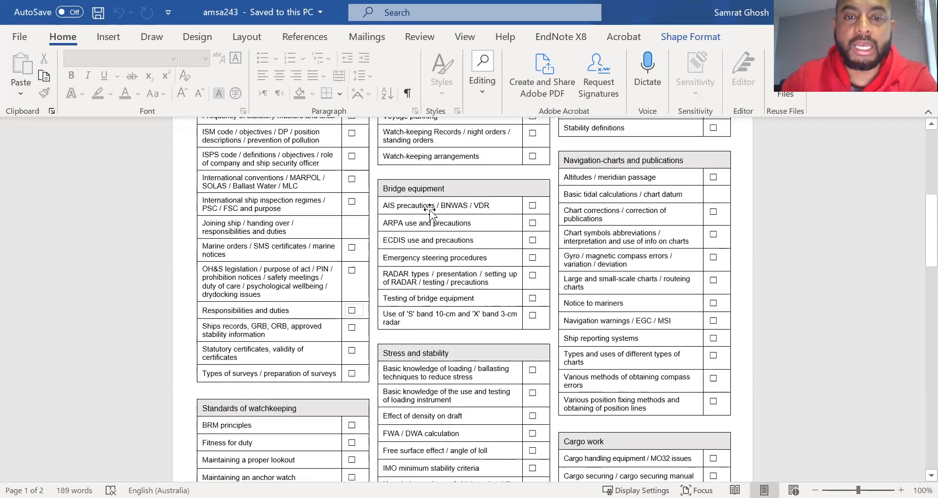
mouse_move(446, 224)
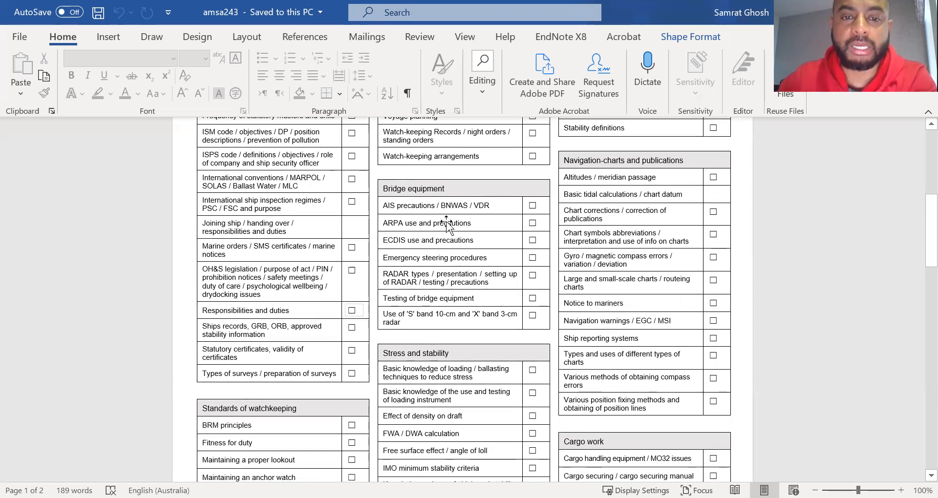
scroll("down", 3)
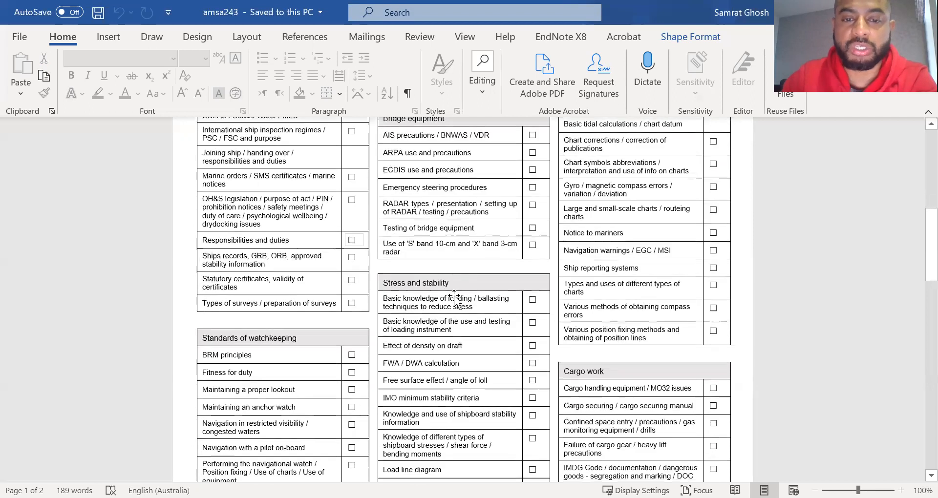
scroll("down", 3)
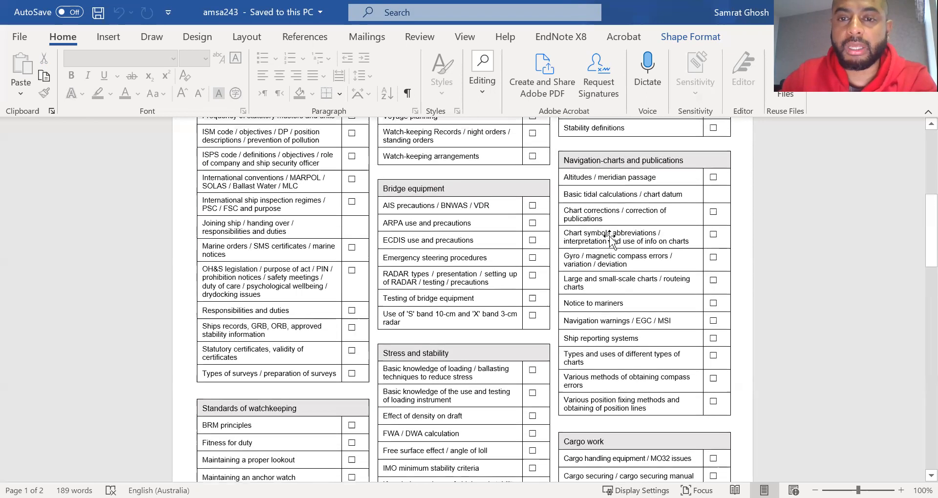
scroll("down", 3)
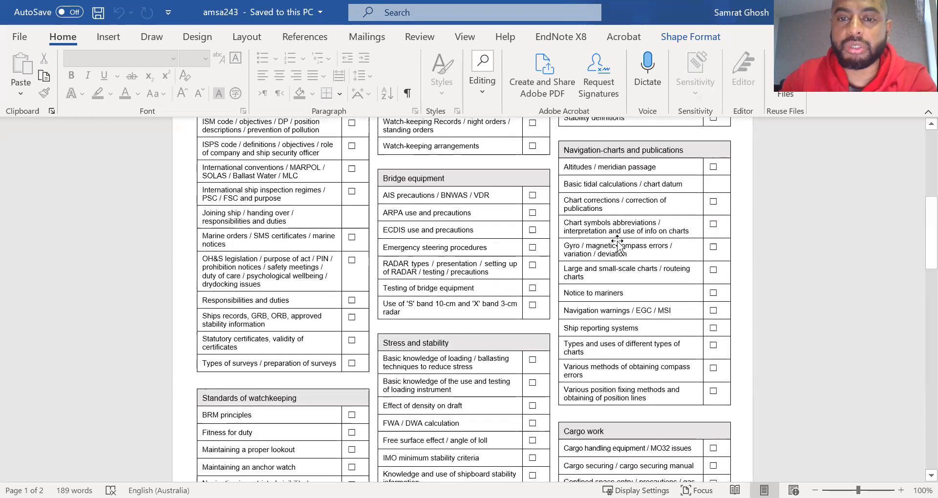
scroll("down", 3)
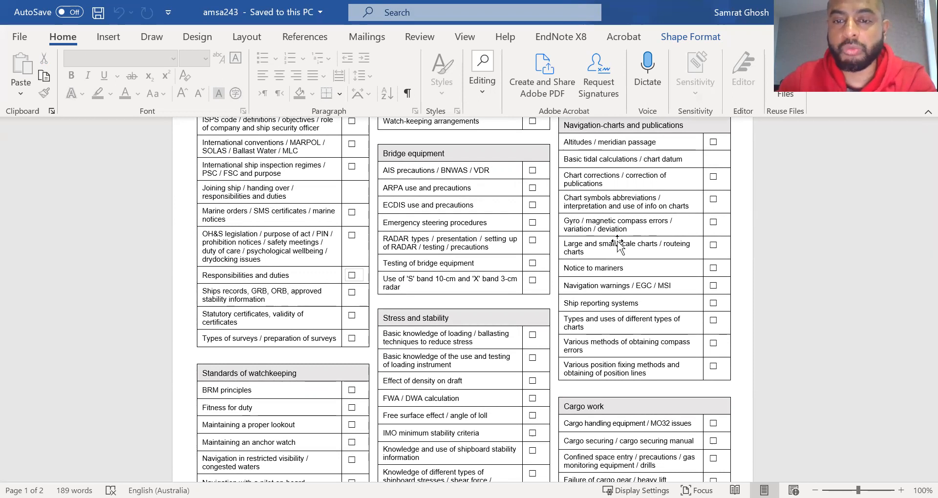
scroll("down", 3)
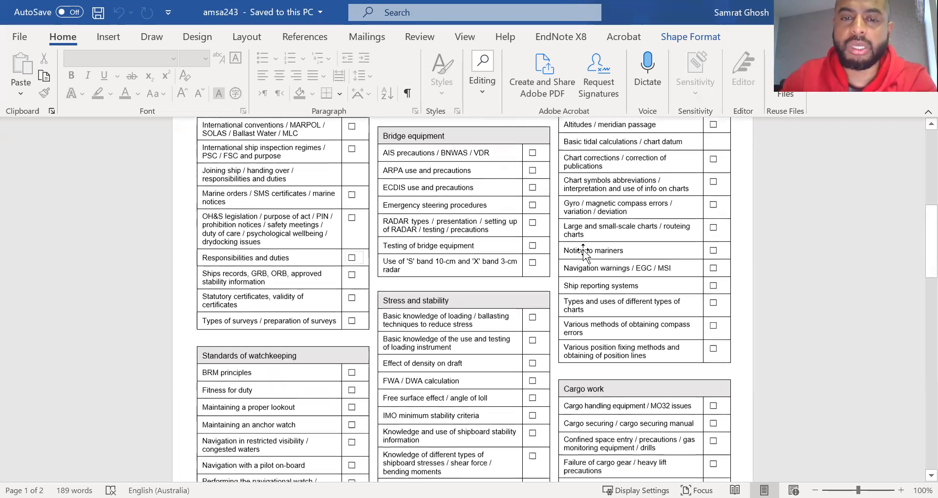
scroll("down", 3)
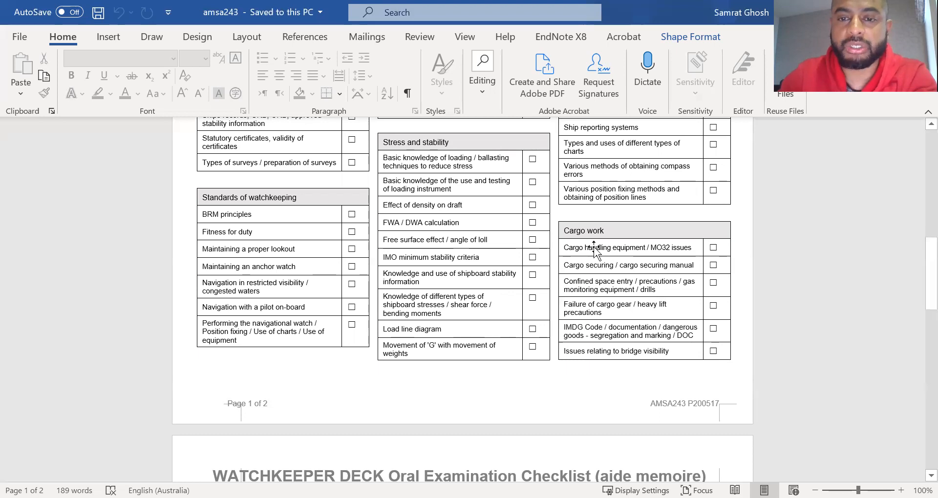
scroll("down", 3)
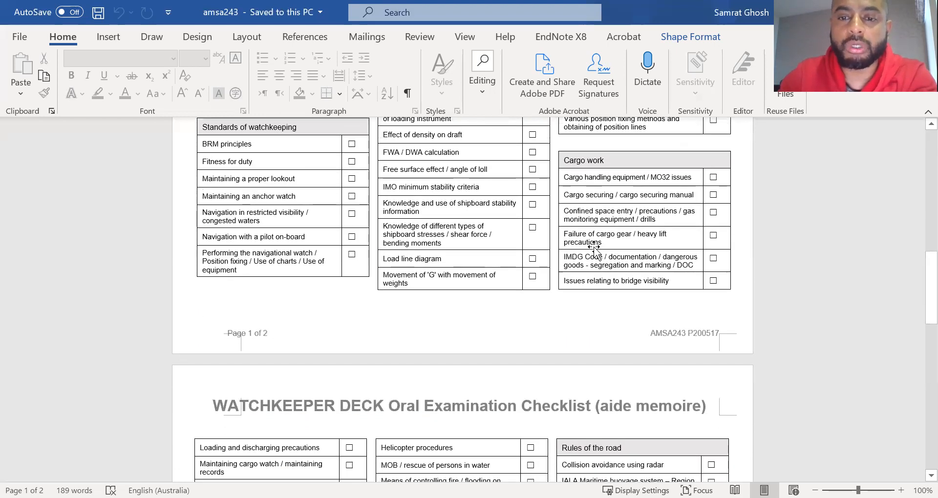
scroll("down", 3)
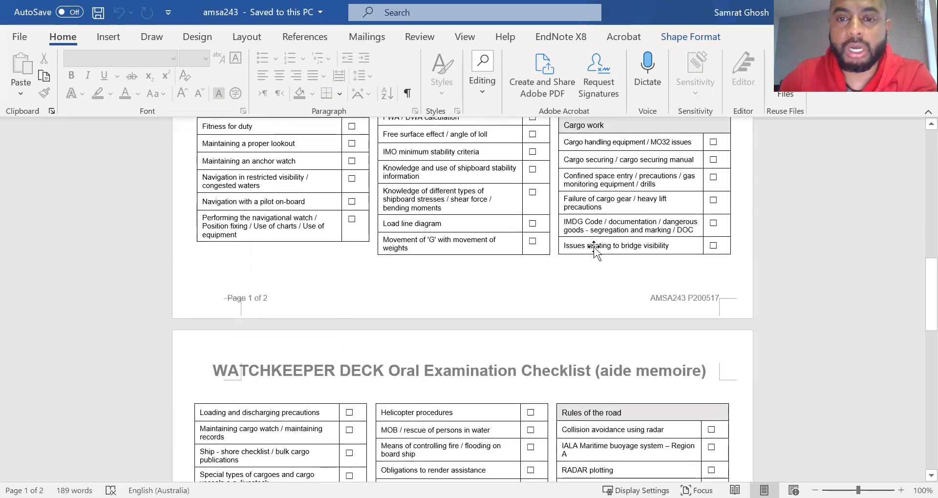
scroll("down", 3)
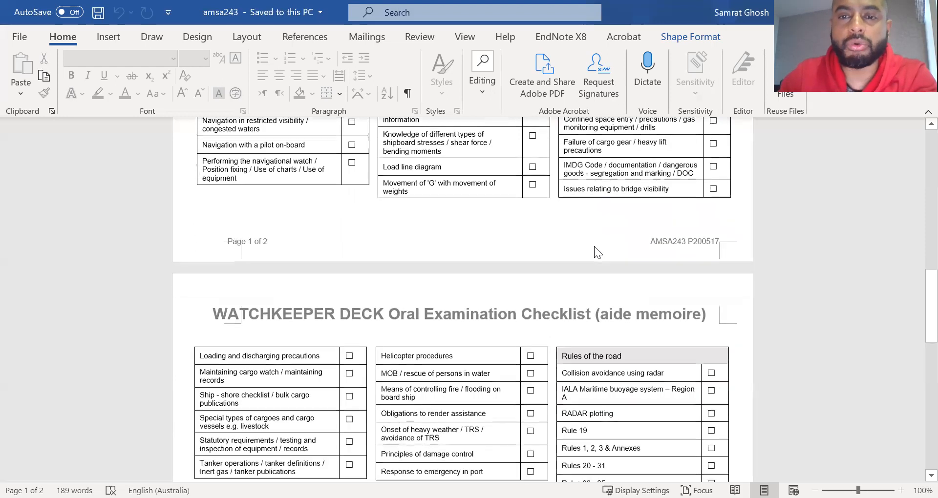
scroll("down", 3)
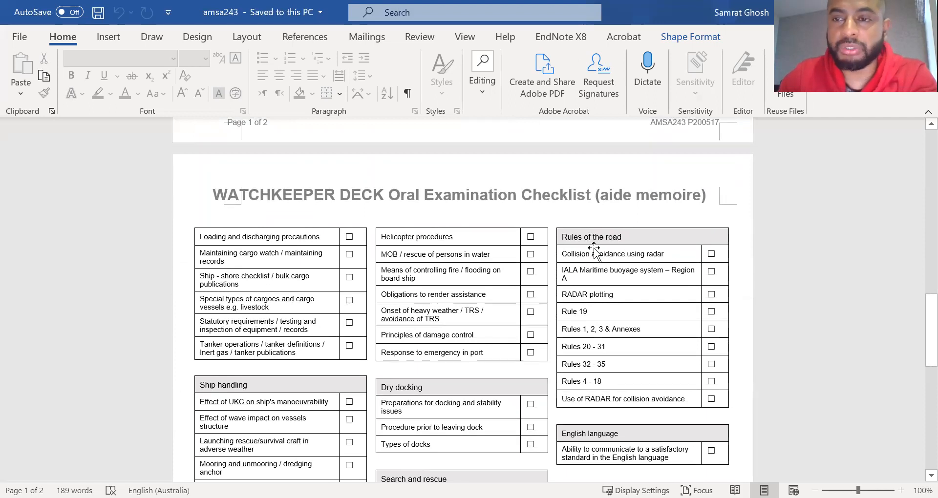
scroll("down", 3)
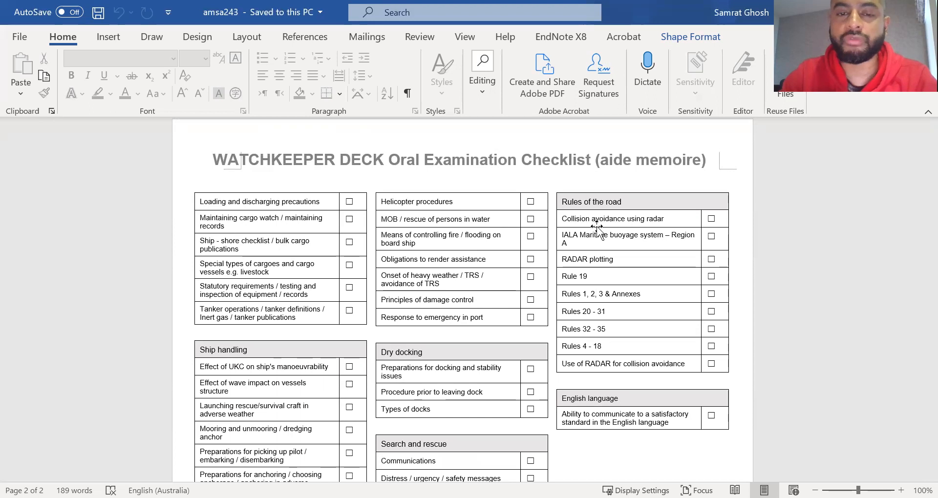
scroll("down", 3)
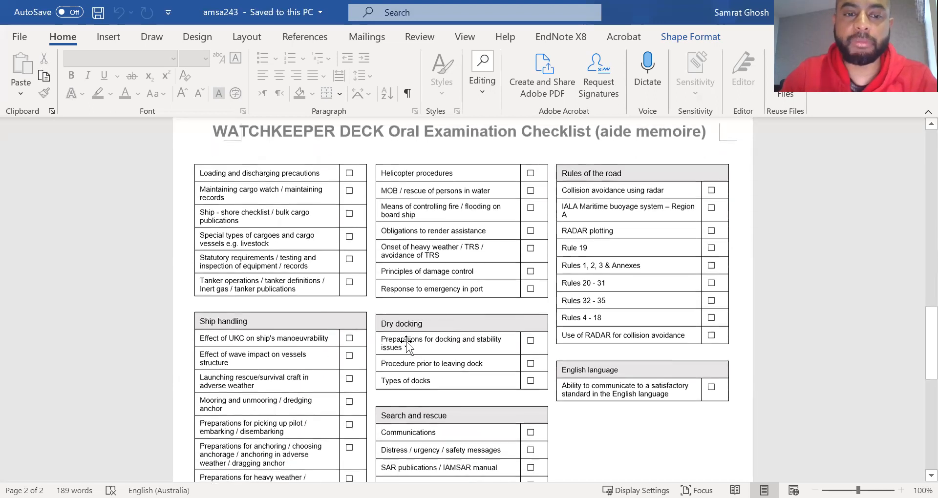
scroll("down", 3)
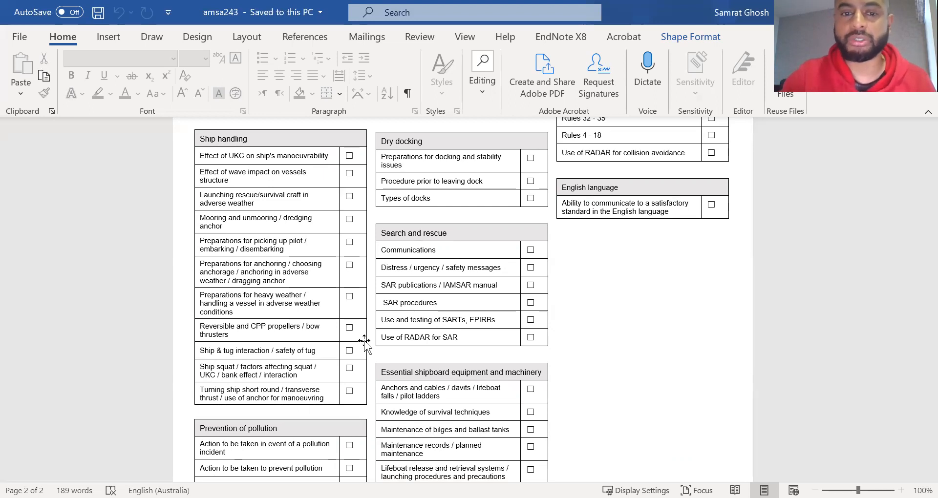
scroll("down", 3)
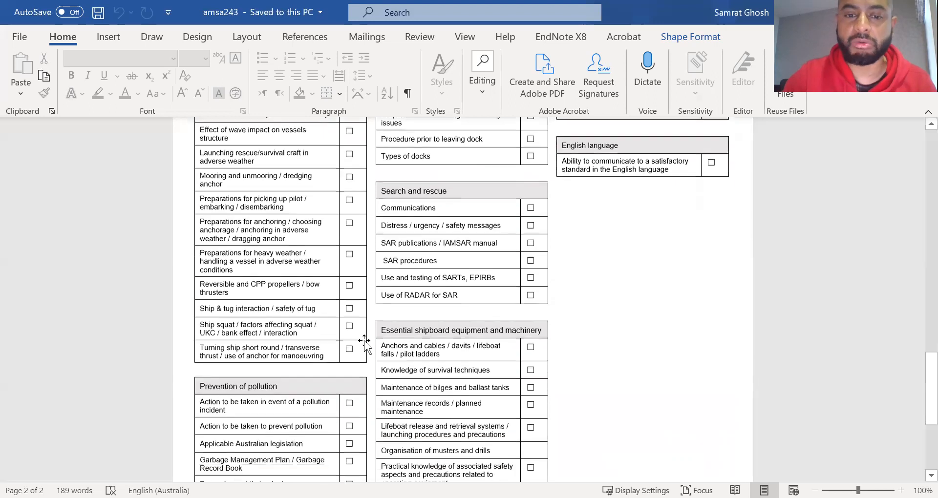
scroll("down", 3)
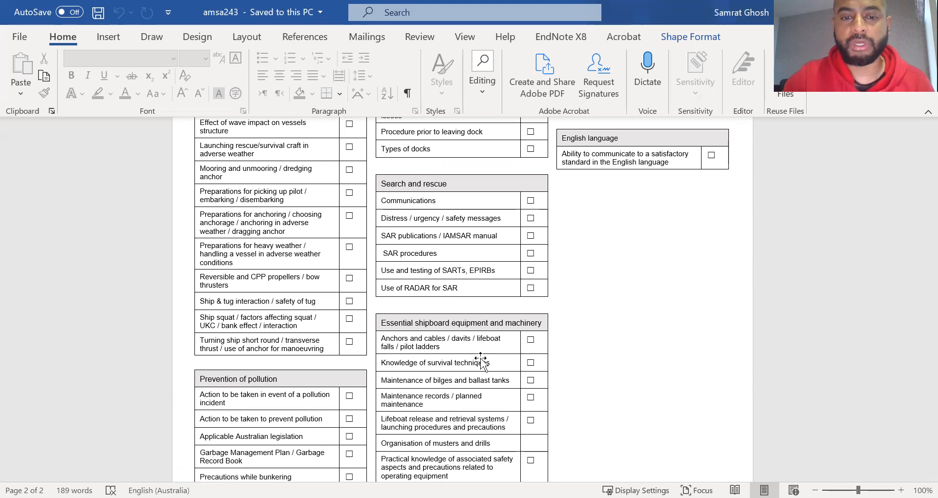
mouse_move(646, 389)
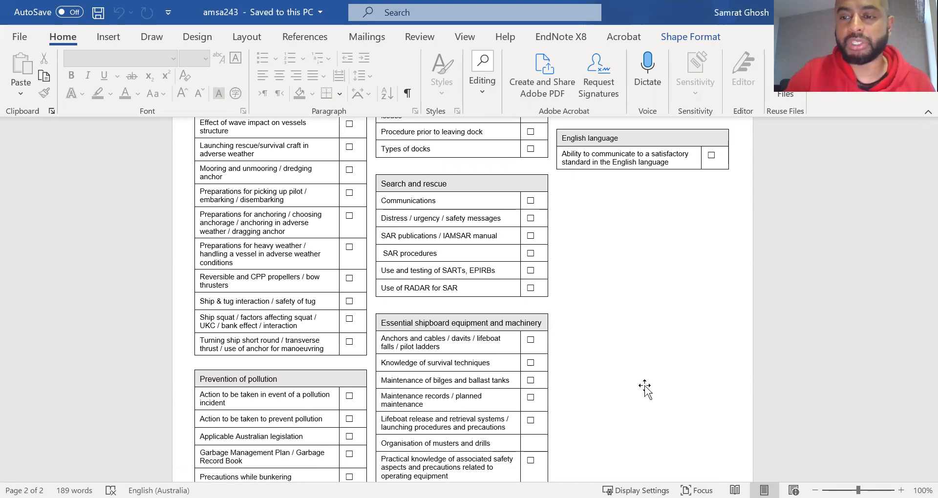
mouse_move(625, 387)
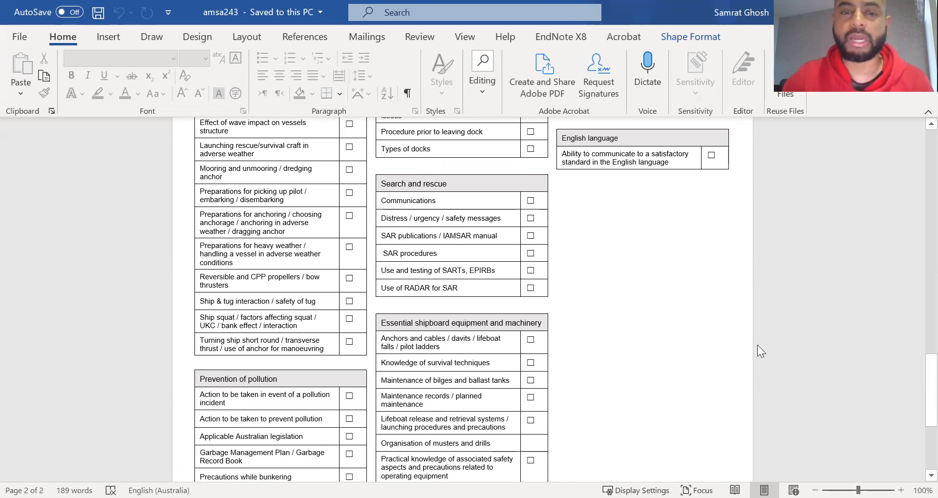
mouse_move(392, 266)
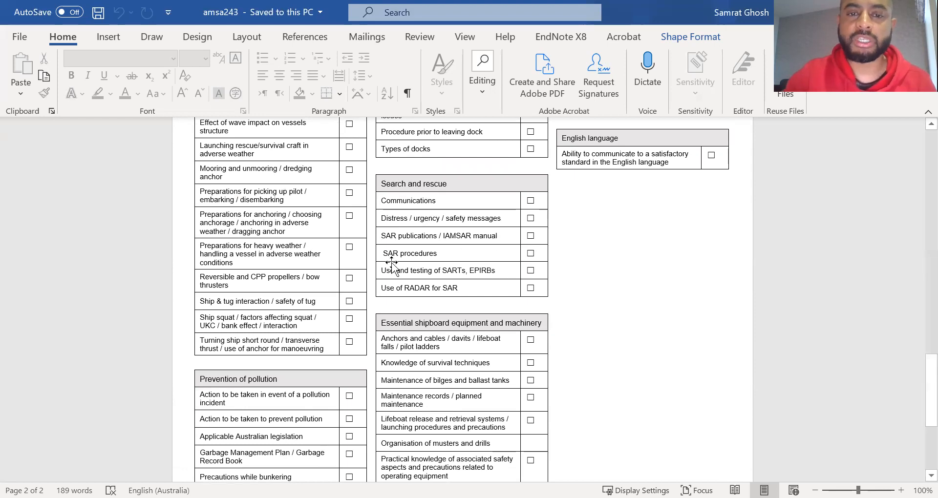
mouse_move(397, 272)
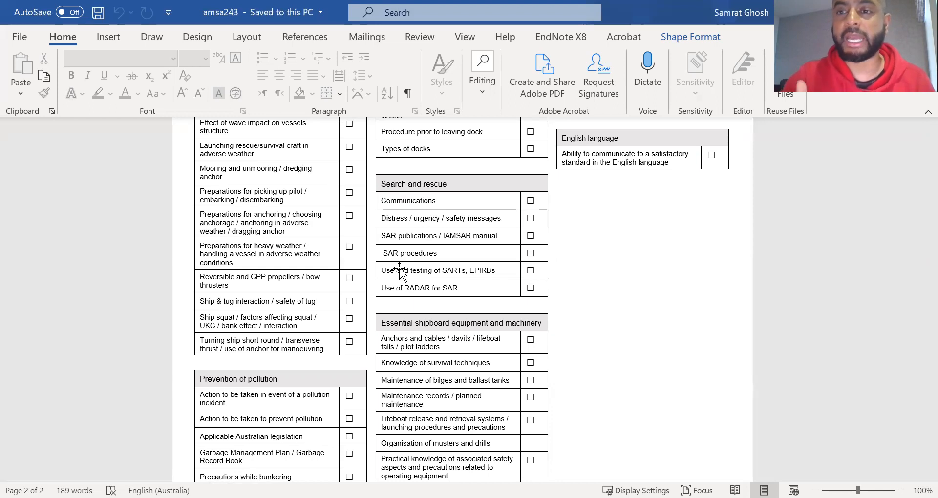
mouse_move(428, 282)
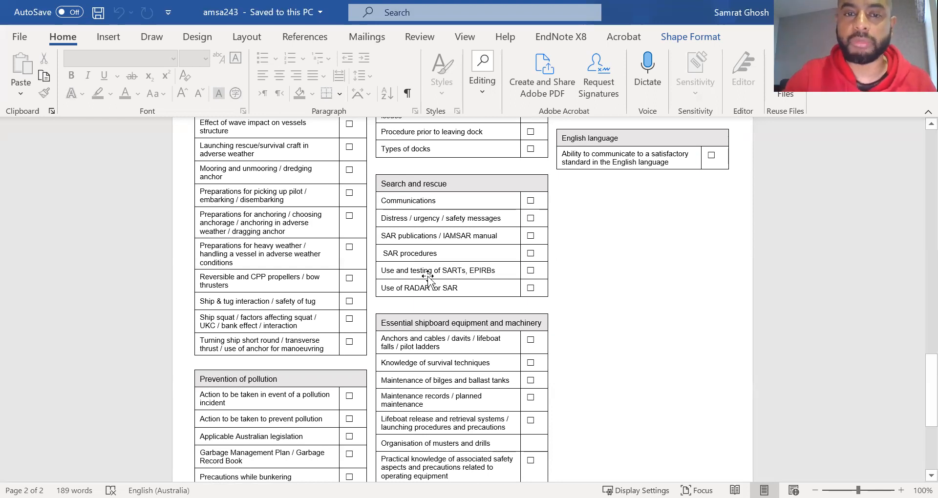
scroll("down", 3)
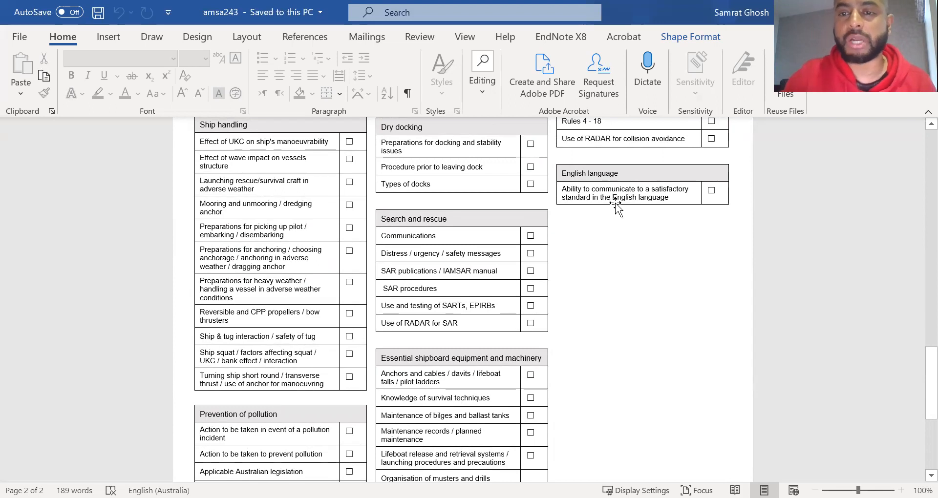
mouse_move(624, 222)
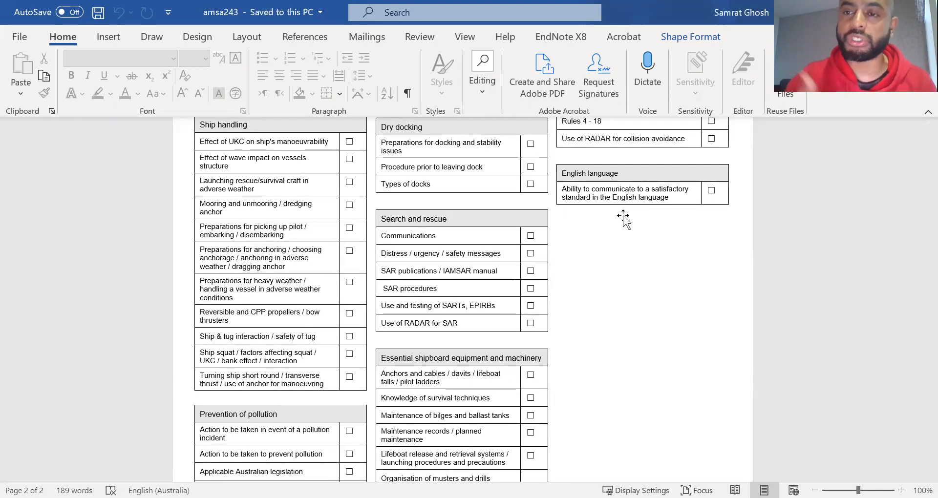
mouse_move(406, 270)
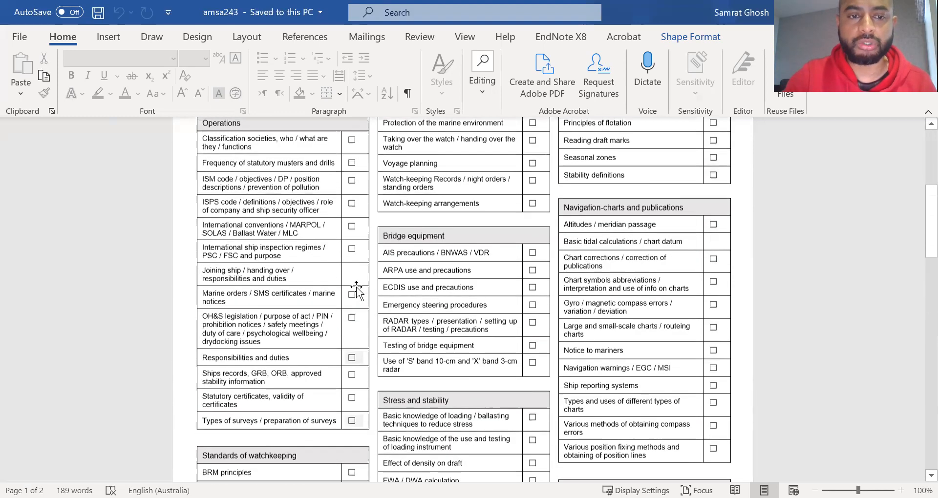
scroll("down", 3)
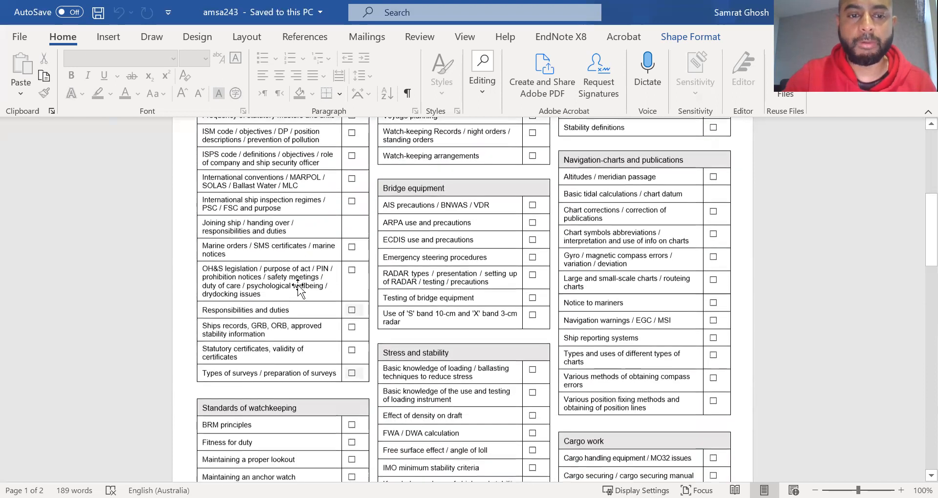
scroll("down", 3)
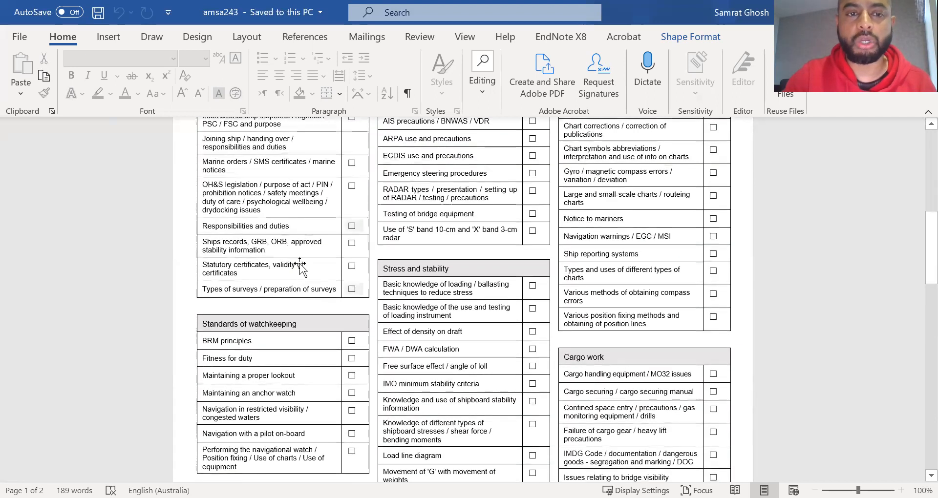
mouse_move(290, 228)
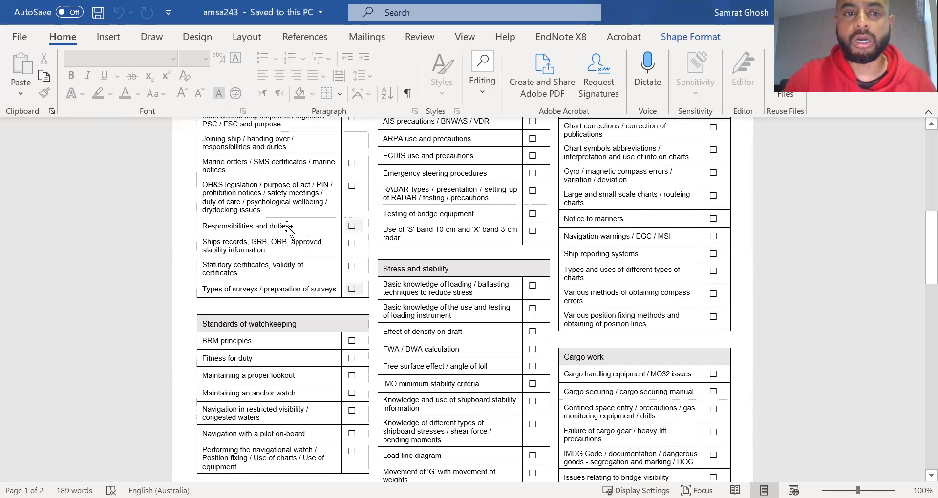
mouse_move(240, 147)
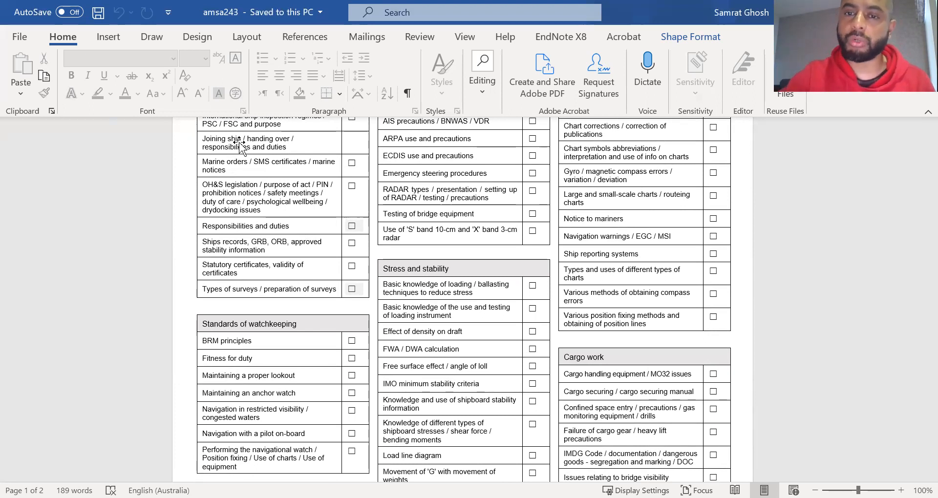
scroll("down", 3)
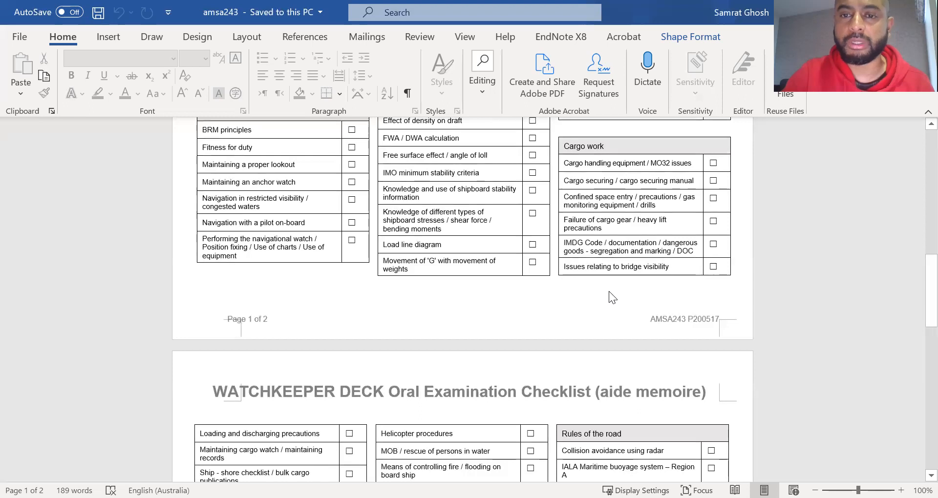
scroll("down", 3)
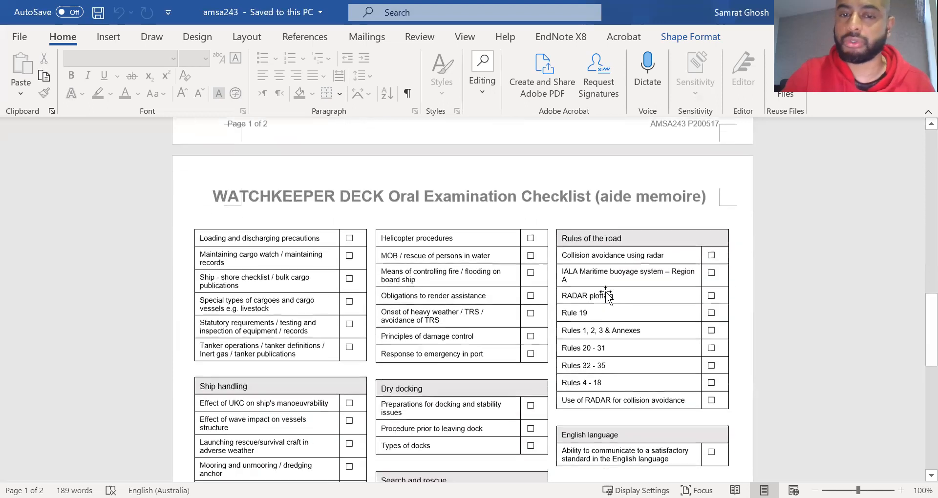
scroll("down", 3)
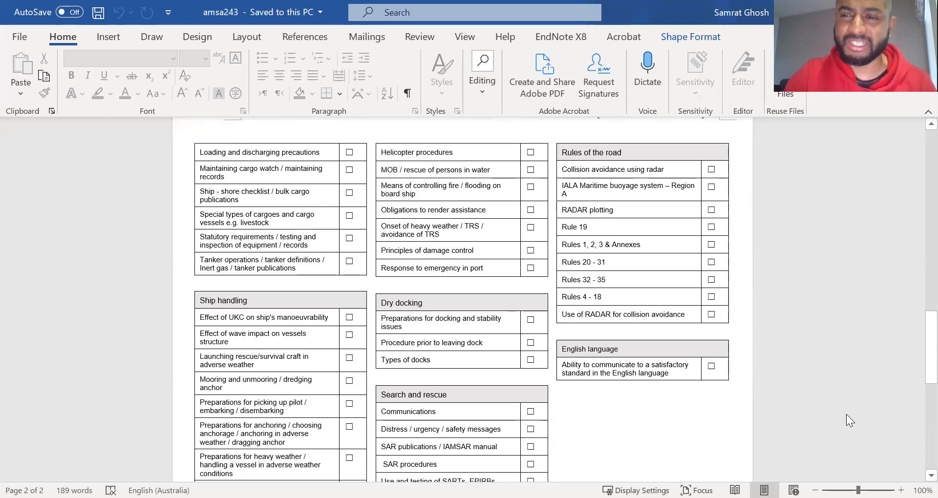
scroll("down", 3)
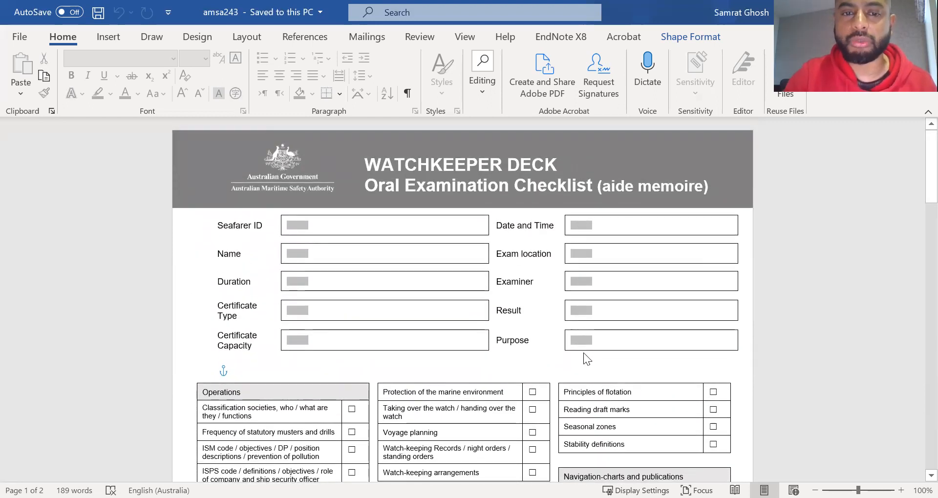
scroll("down", 3)
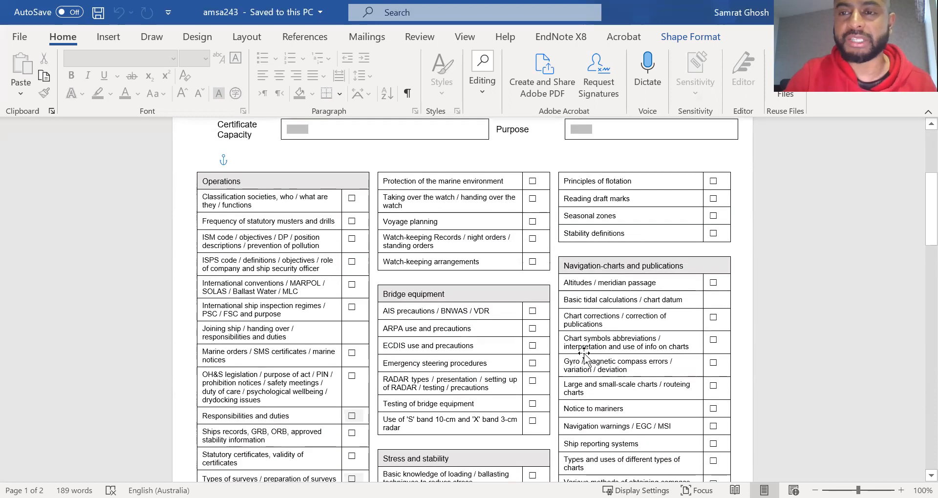
scroll("down", 3)
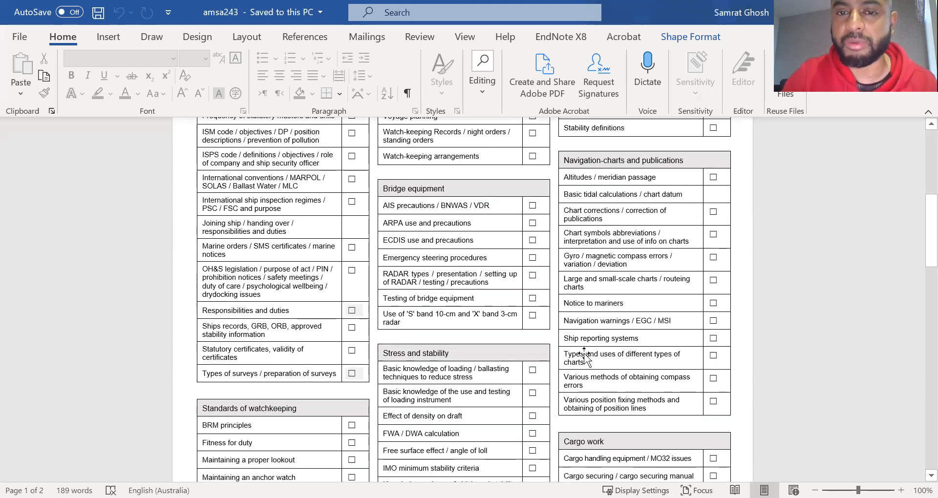